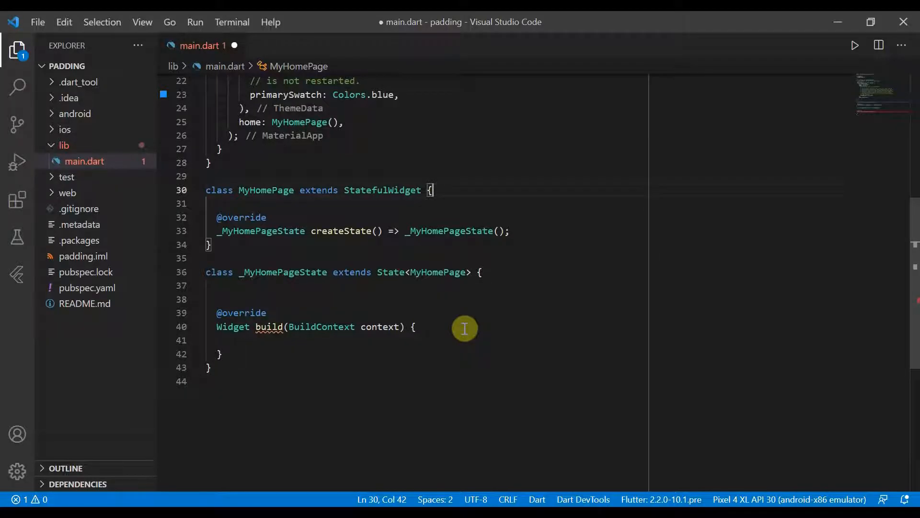
{"action": "mouse_move", "coordinate": [319, 354]}
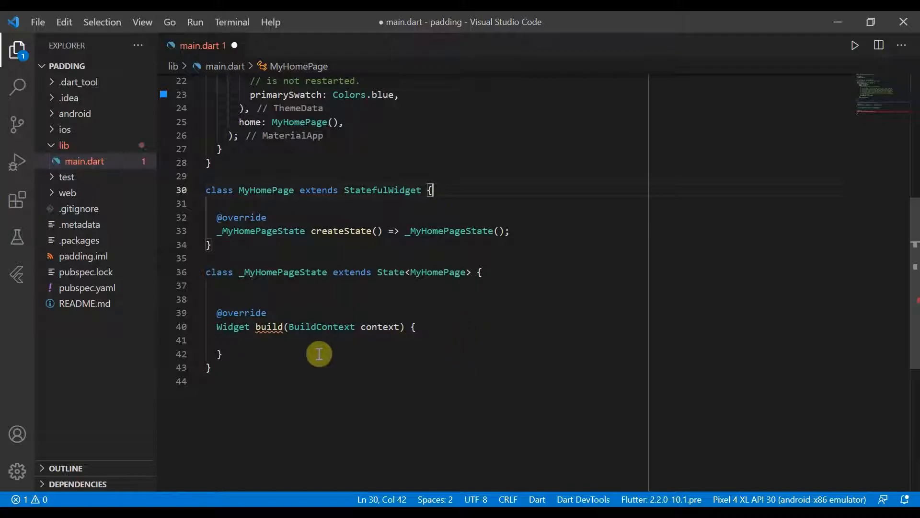
{"action": "mouse_move", "coordinate": [258, 296]}
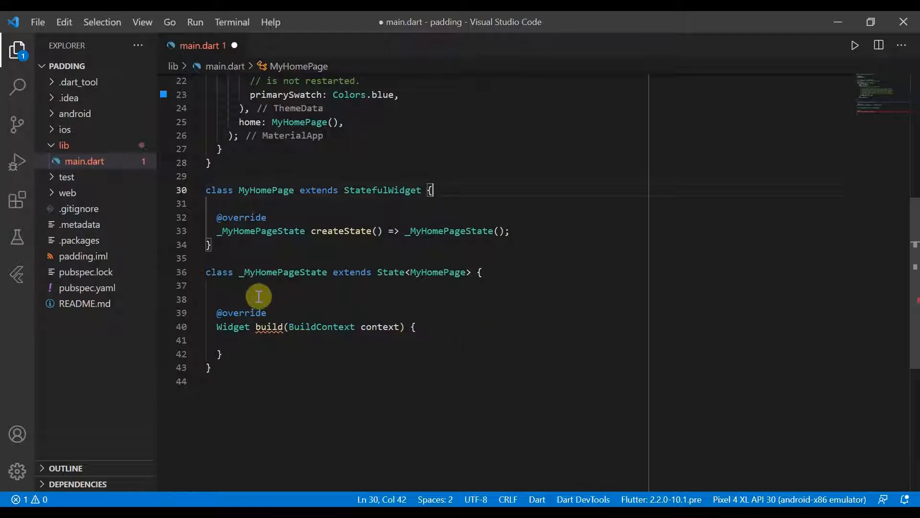
{"action": "mouse_move", "coordinate": [253, 340]}
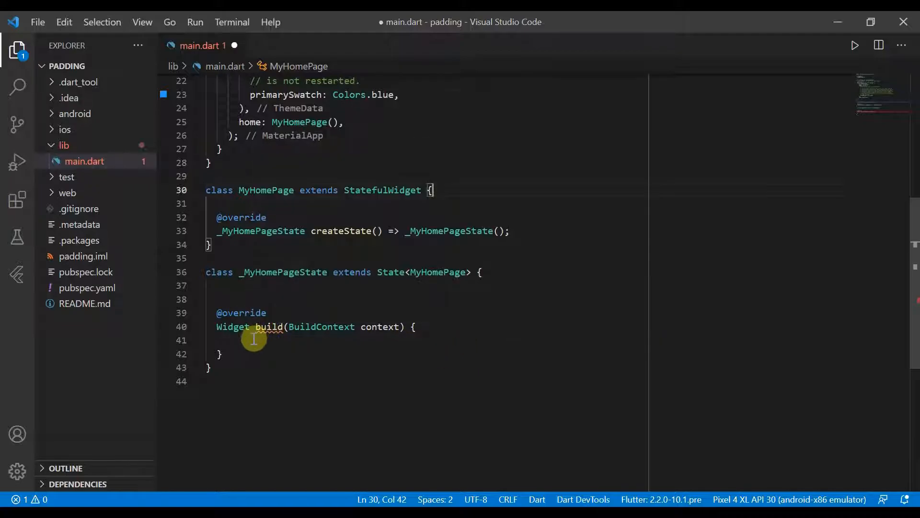
- Make the build method return a Scaffold() with a new line for its properties
{"action": "type", "text": "re"}
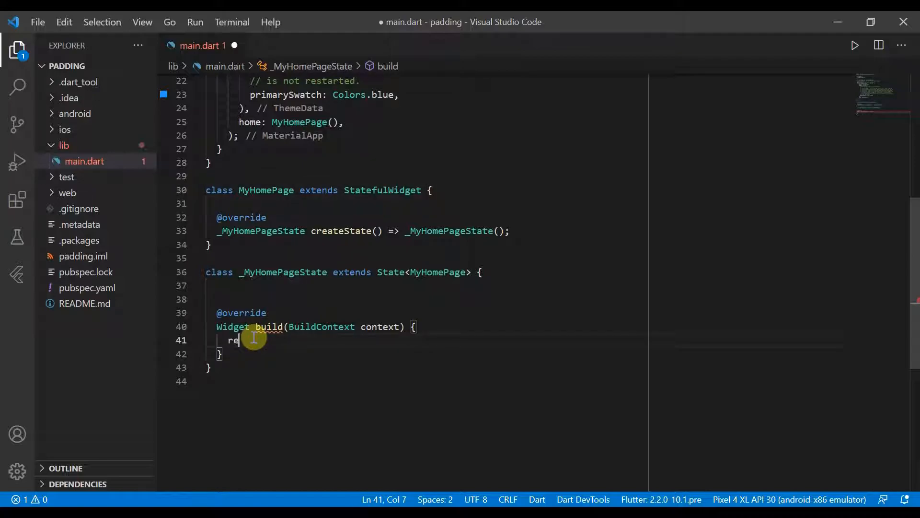
{"action": "type", "text": "turn"}
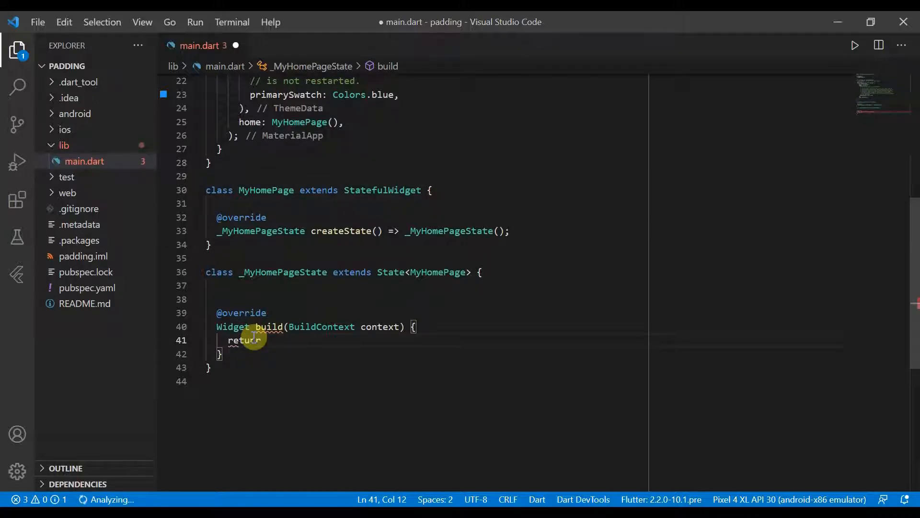
{"action": "type", "text": "Scaffold()"}
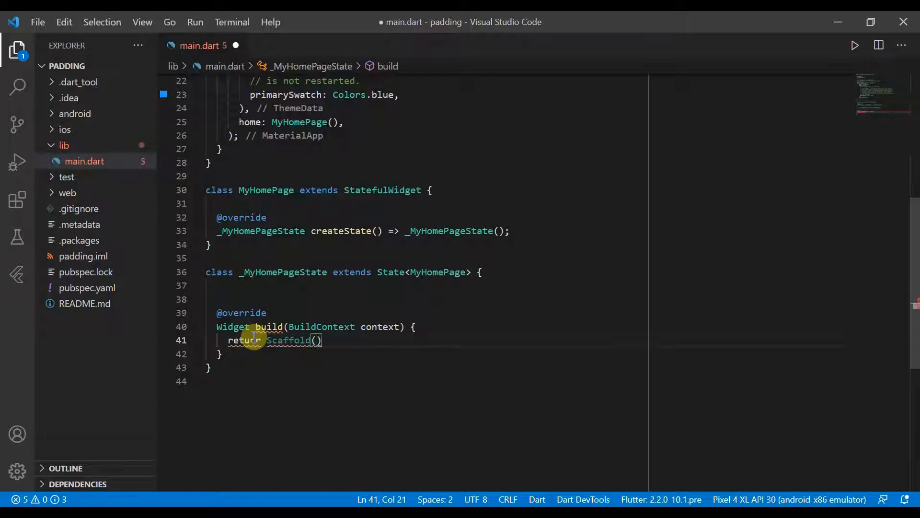
{"action": "type", "text": ";"}
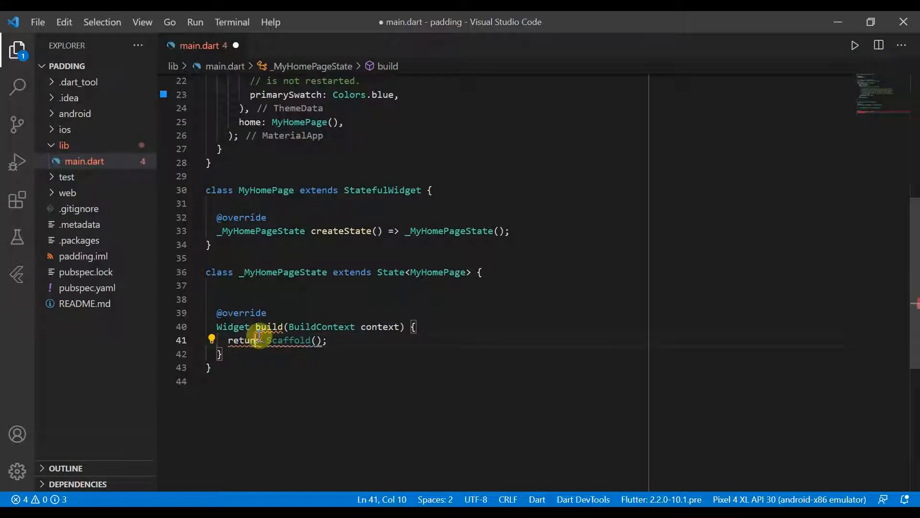
{"action": "key", "text": "Backspace"}
{"action": "type", "text": "appBar: App"}
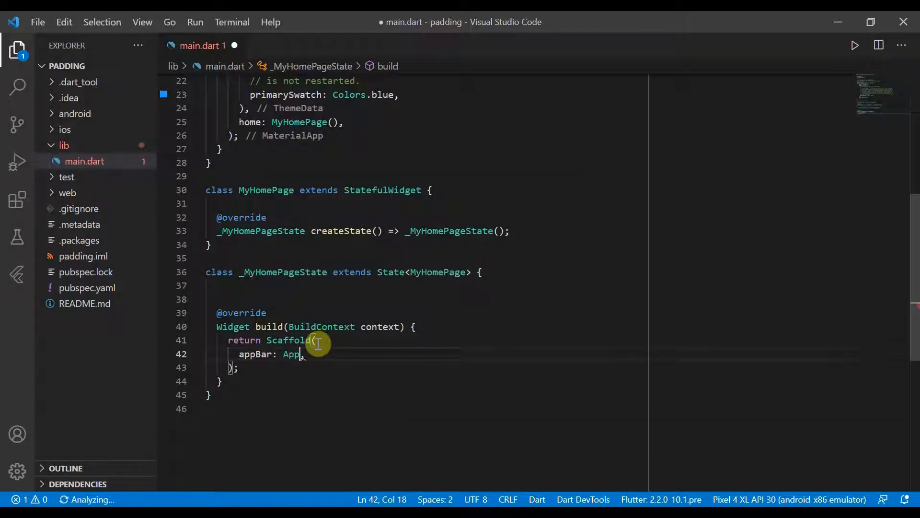
- Give the Scaffold an AppBar with a centred Text('Padding') title
{"action": "type", "text": "Bar(),"}
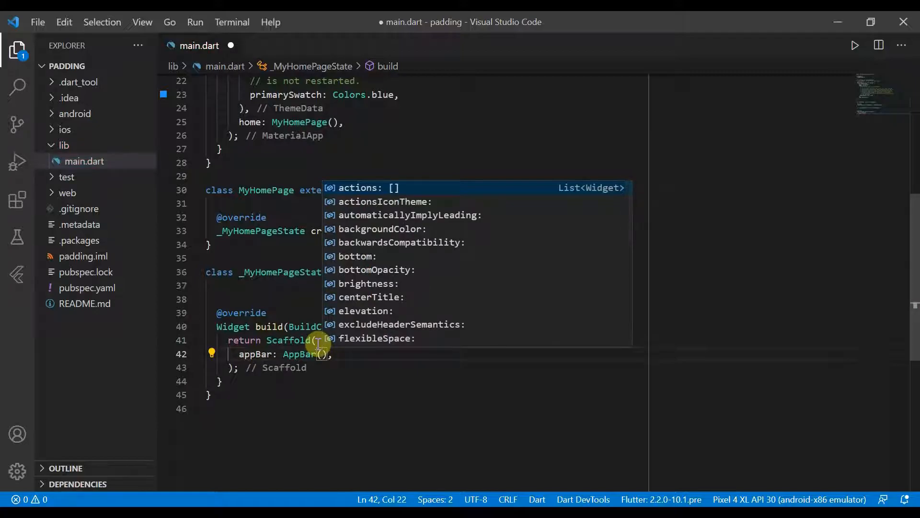
{"action": "left_click", "coordinate": [366, 188]}
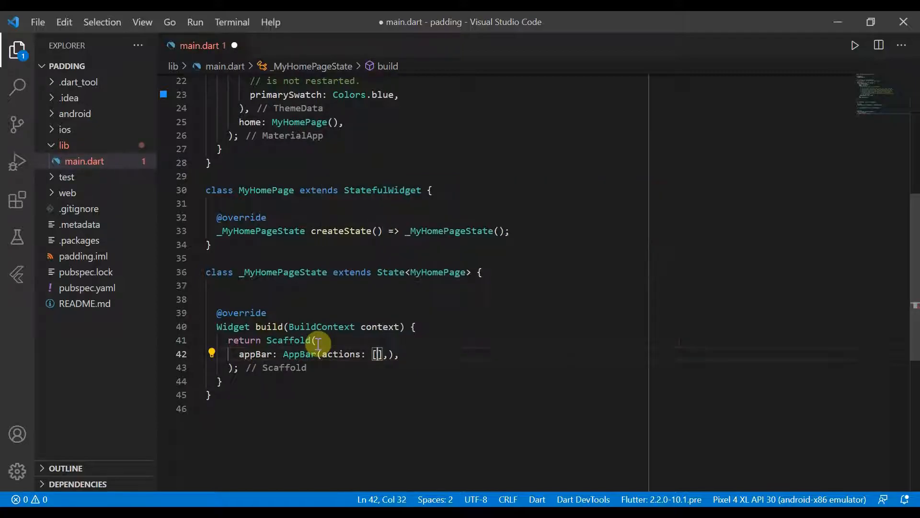
{"action": "type", "text": "title:"}
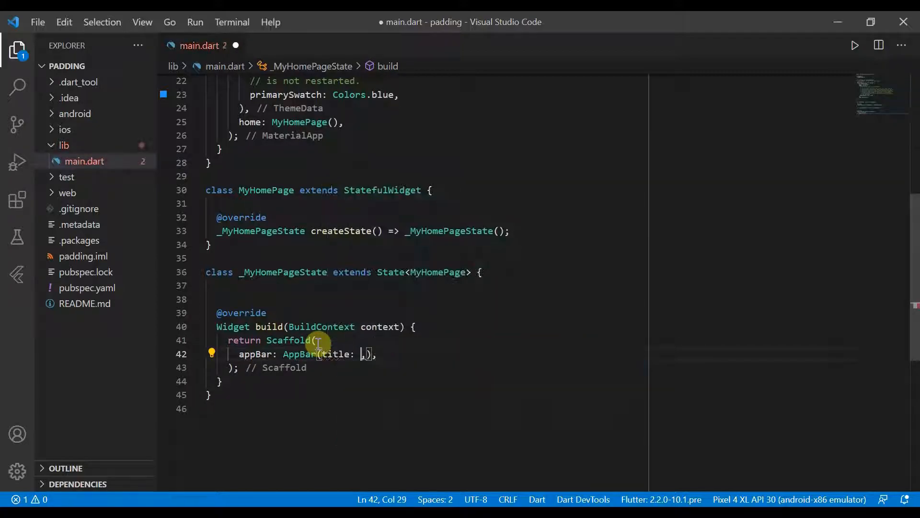
{"action": "type", "text": "Text("}
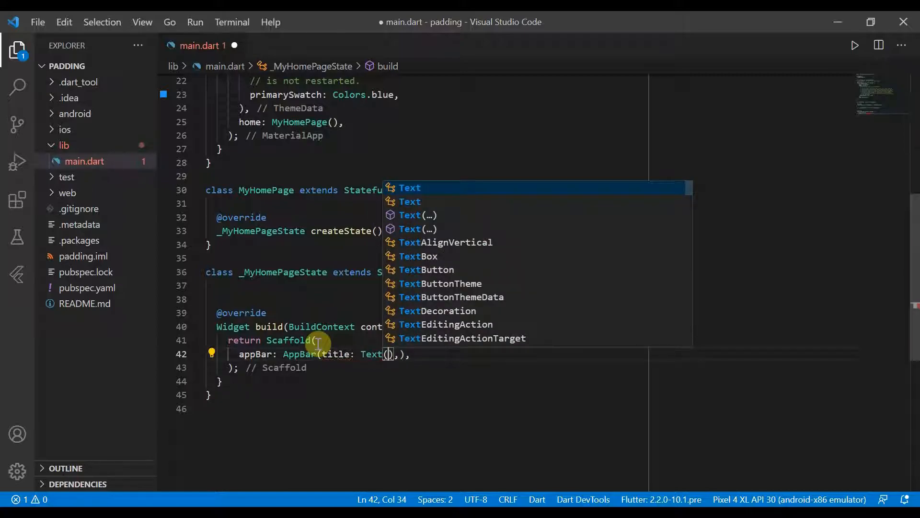
{"action": "type", "text": "'Padding'),"}
{"action": "type", "text": "centerTitle: true,"}
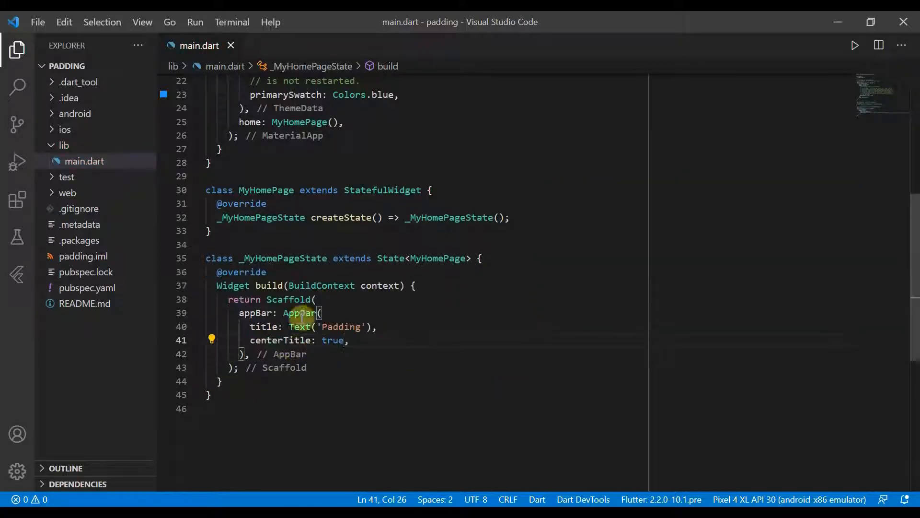
- Set the body to a centred 300x300 Container coloured Colors.blue
{"action": "type", "text": "body: Center(child: ,),"}
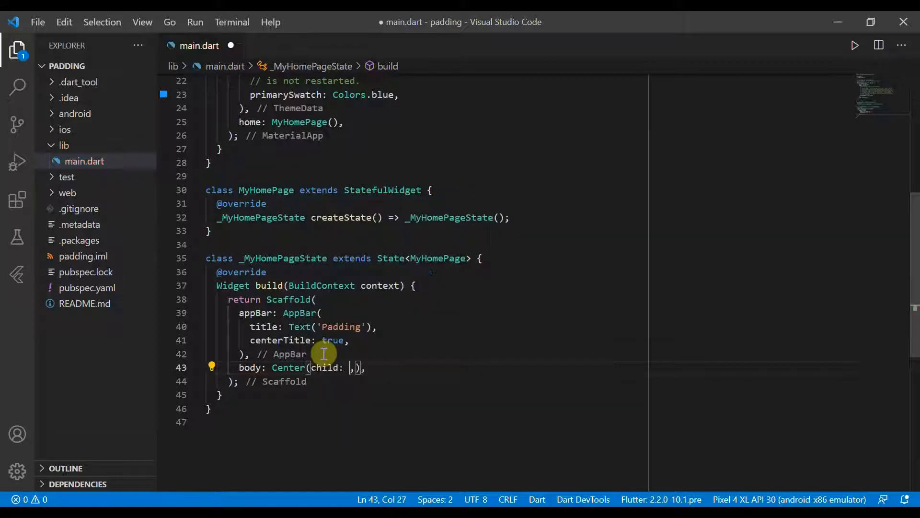
{"action": "type", "text": "Container(height:"}
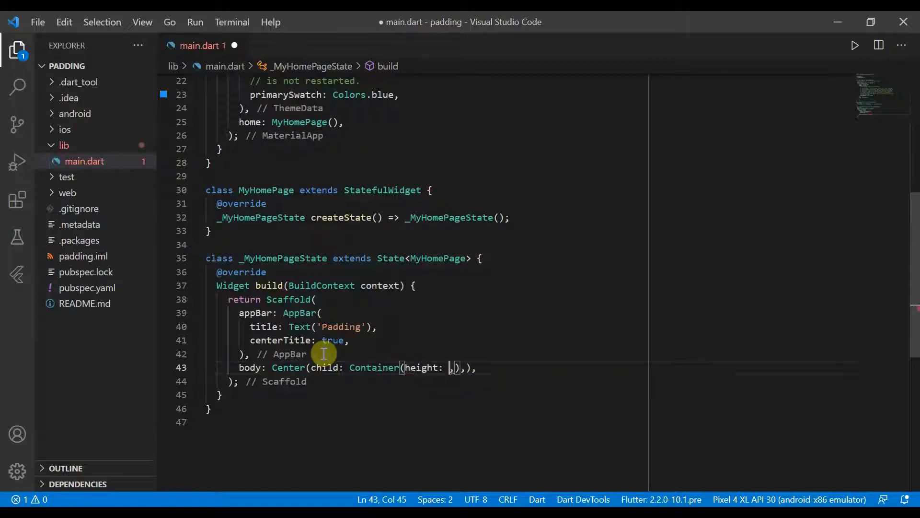
{"action": "type", "text": "300, width: 300, color:"}
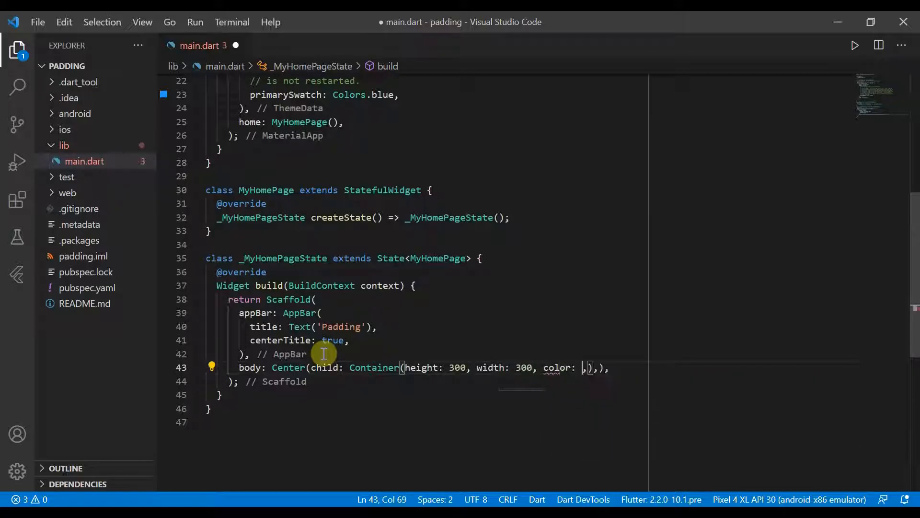
{"action": "type", "text": "Colors.blu"}
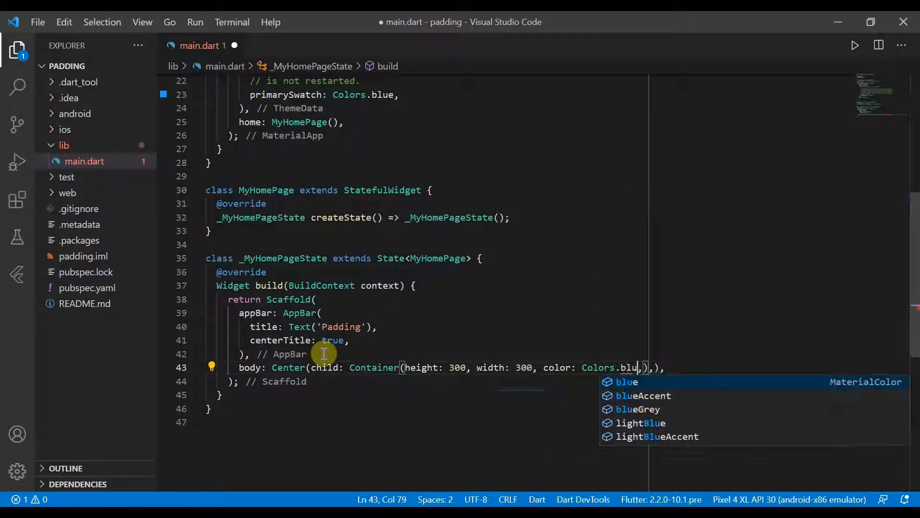
{"action": "key", "text": "Enter"}
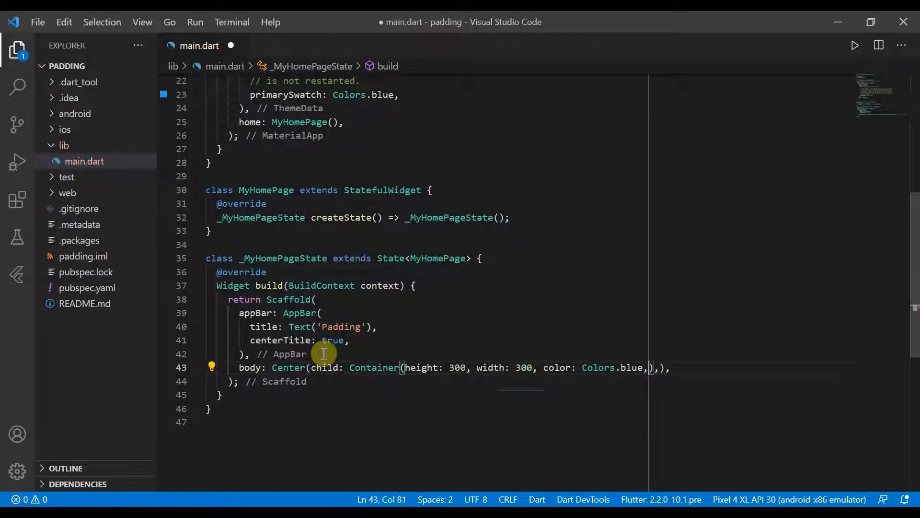
- Give the blue Container a child Container coloured red
{"action": "type", "text": "child: ,"}
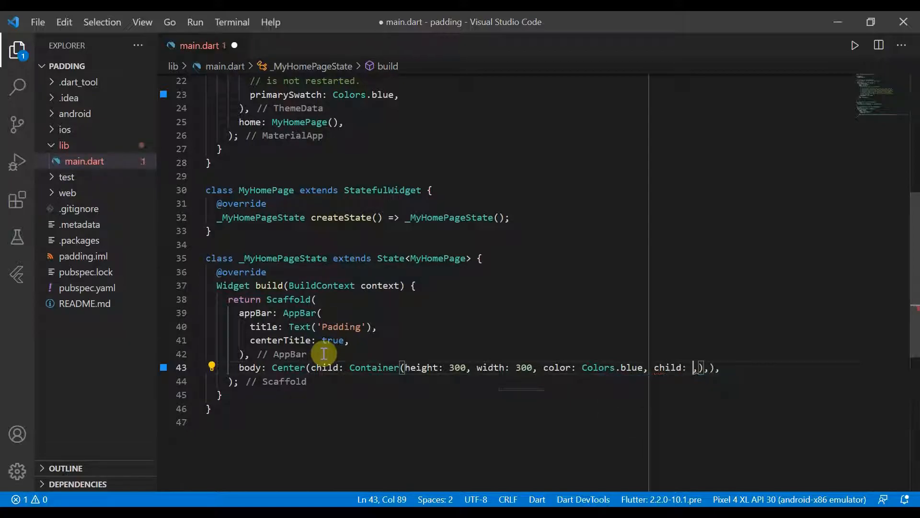
{"action": "type", "text": "Container"}
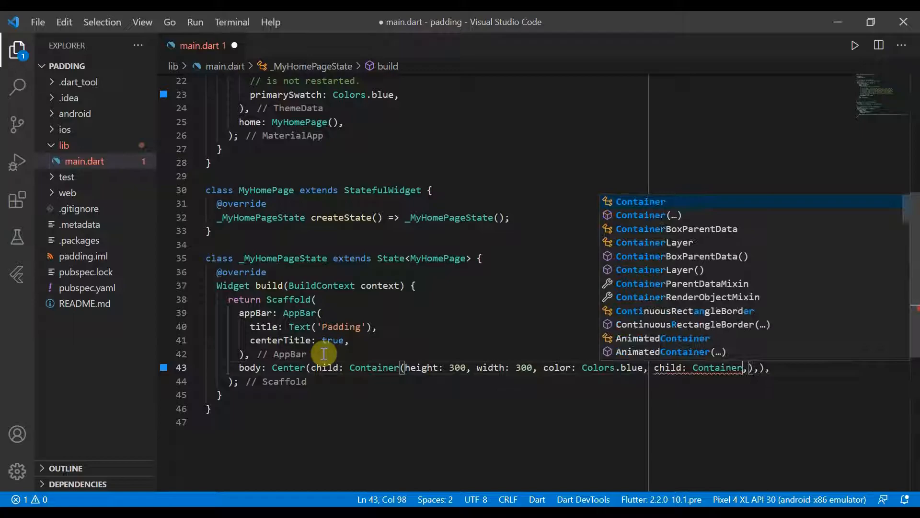
{"action": "type", "text": "("}
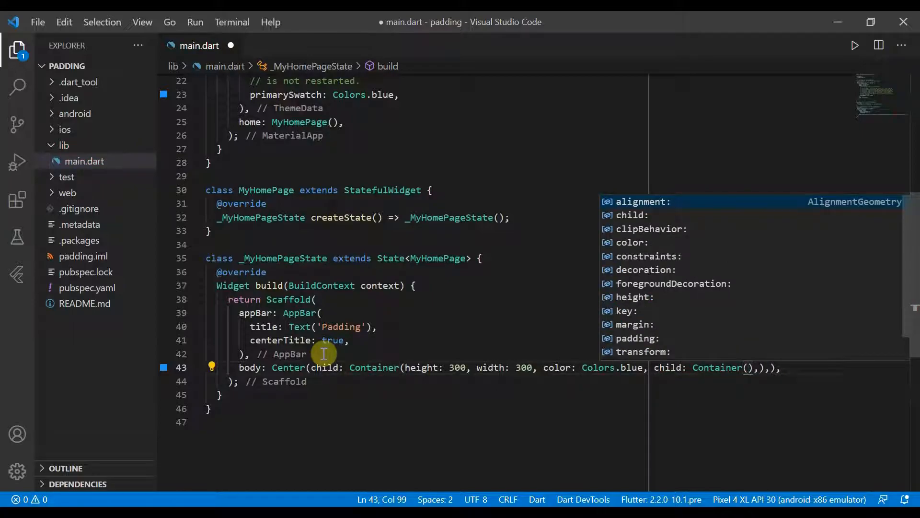
{"action": "type", "text": "color: Colors.red,"}
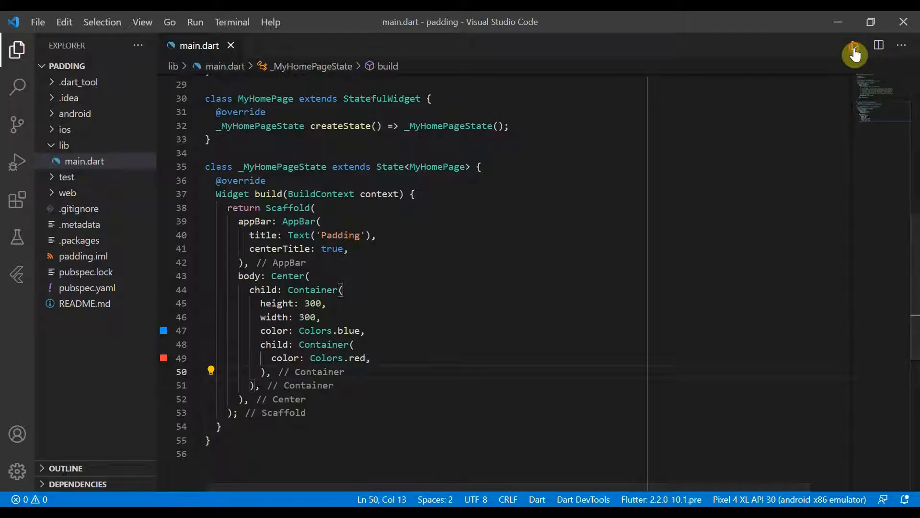
- Start the Flutter app in debug mode on the Pixel emulator
{"action": "left_click", "coordinate": [854, 44]}
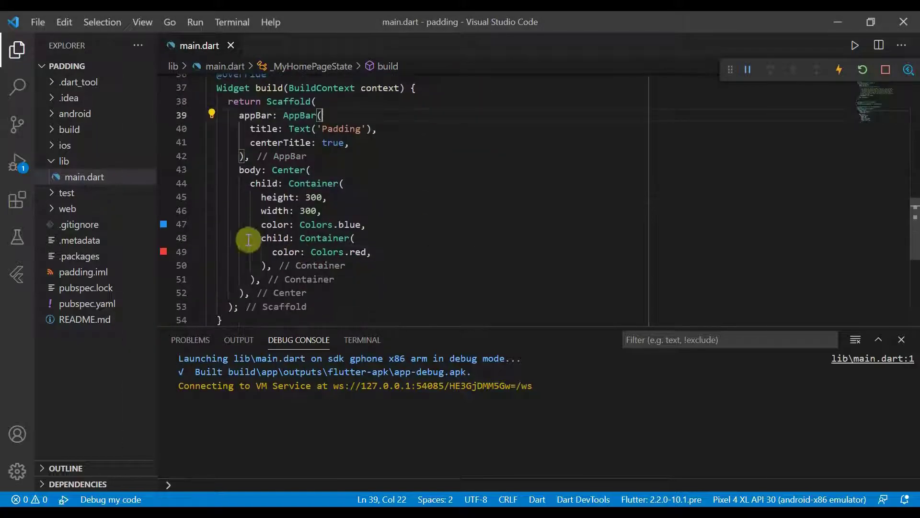
{"action": "mouse_move", "coordinate": [420, 147]}
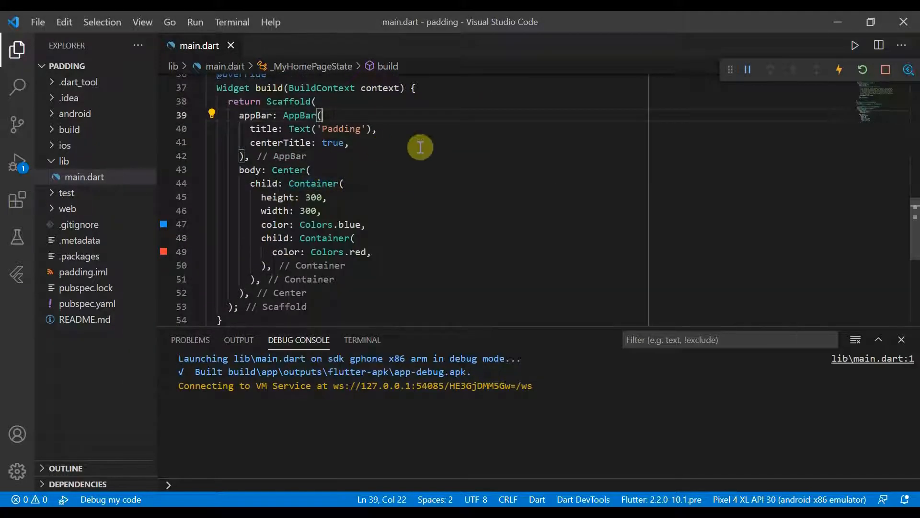
{"action": "mouse_move", "coordinate": [310, 211]}
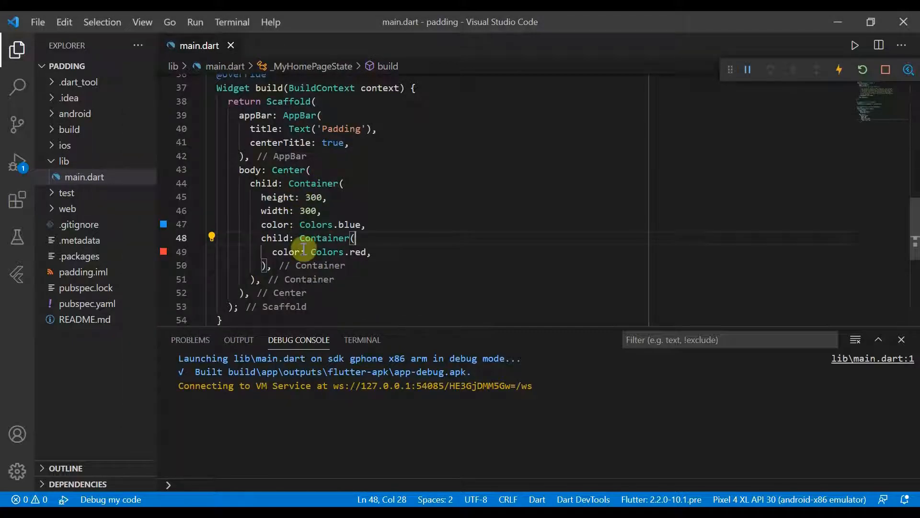
{"action": "mouse_move", "coordinate": [303, 192]}
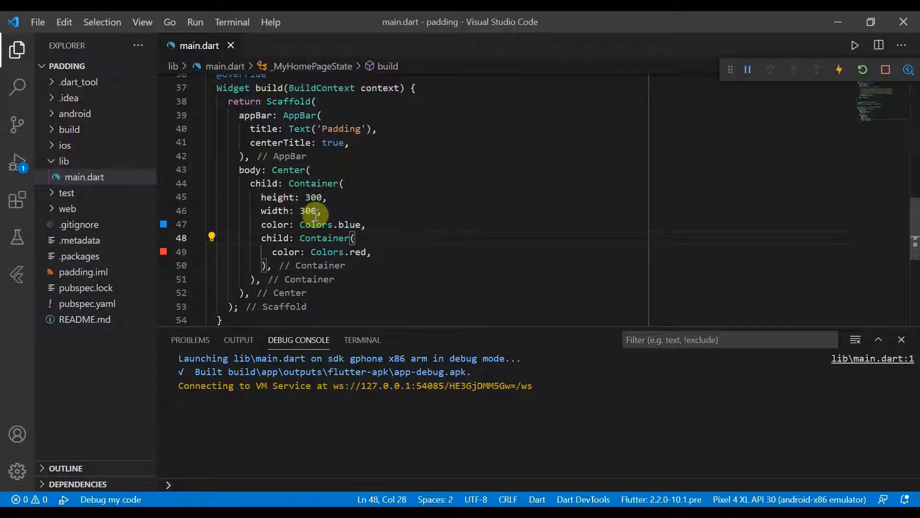
{"action": "mouse_move", "coordinate": [401, 249]}
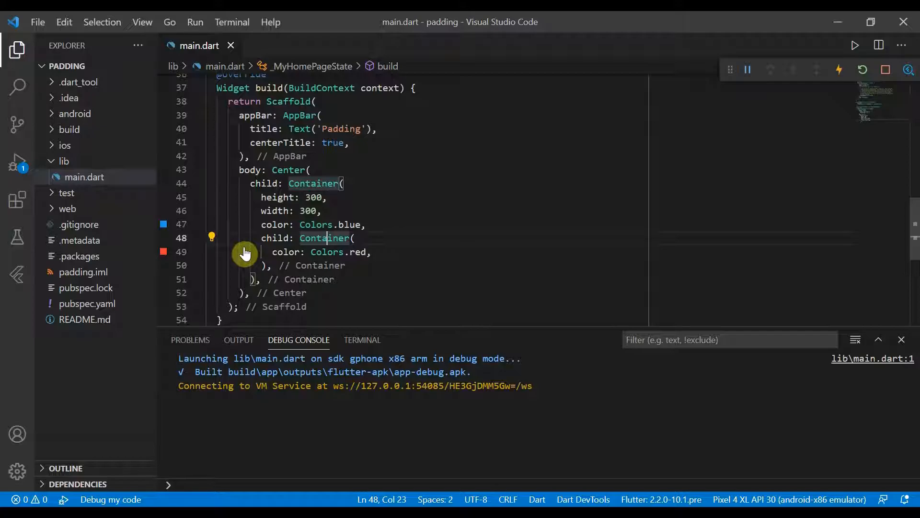
{"action": "mouse_move", "coordinate": [239, 248]}
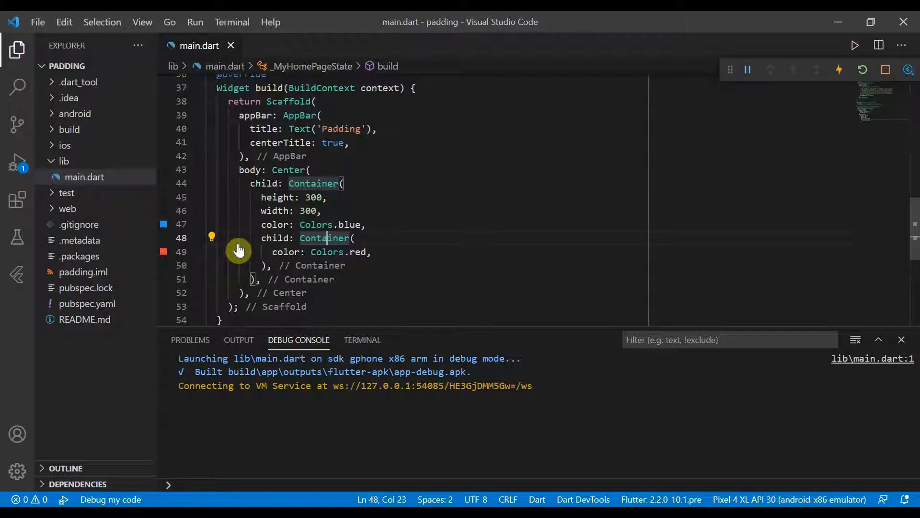
- Wrap the red child Container in a Padding widget with EdgeInsets.all(20.0)
{"action": "left_click", "coordinate": [211, 236]}
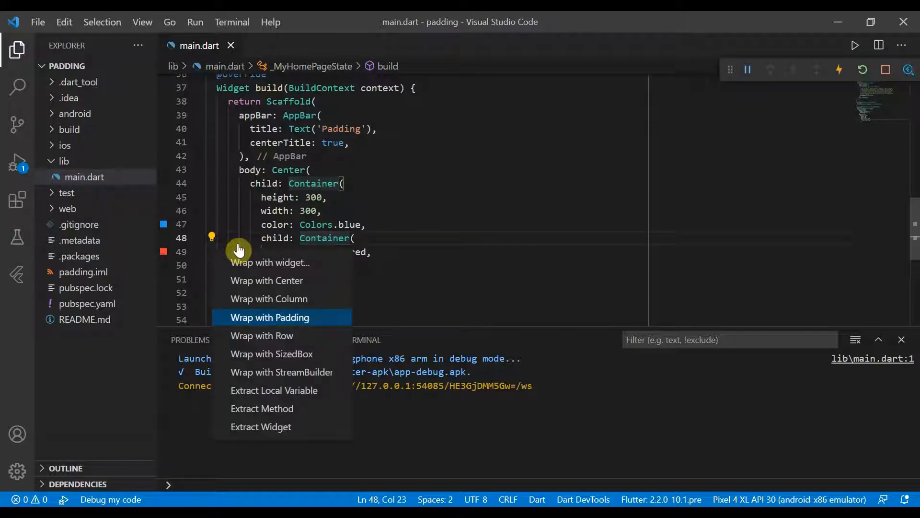
{"action": "left_click", "coordinate": [269, 318]}
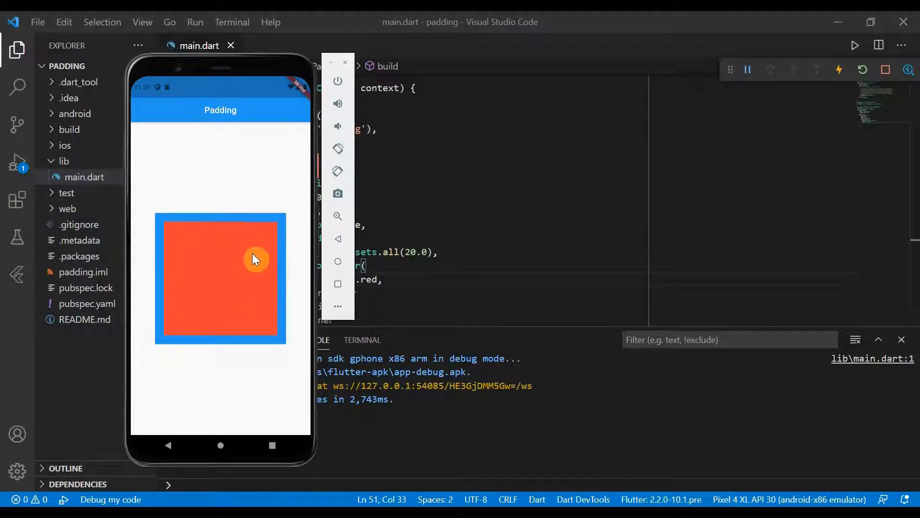
{"action": "mouse_move", "coordinate": [296, 273]}
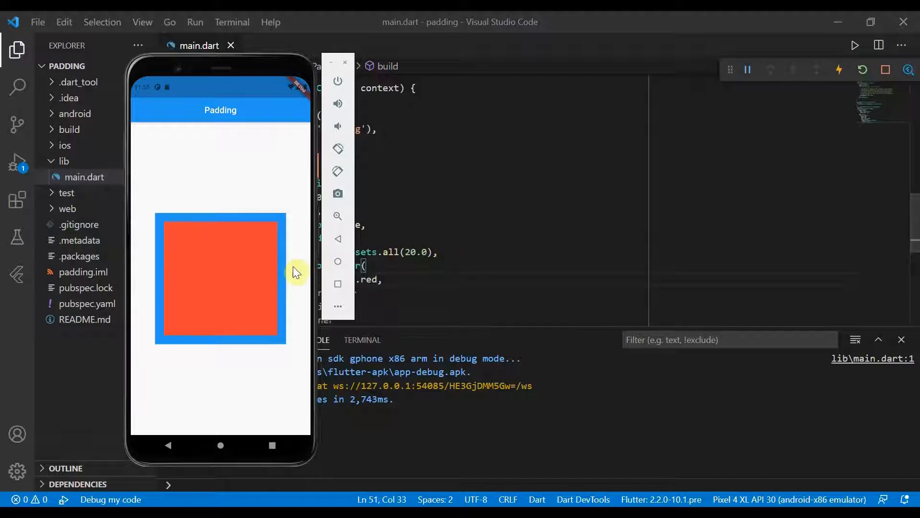
{"action": "mouse_move", "coordinate": [279, 271]}
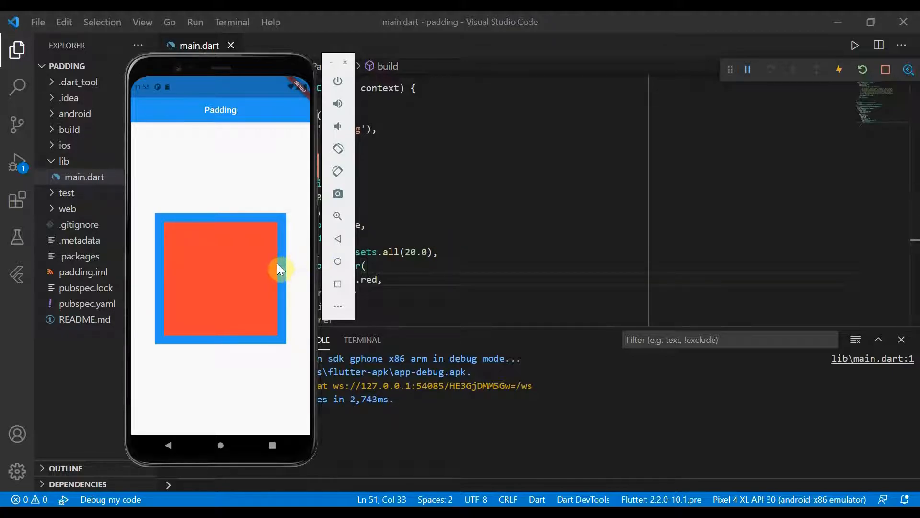
{"action": "mouse_move", "coordinate": [193, 200]}
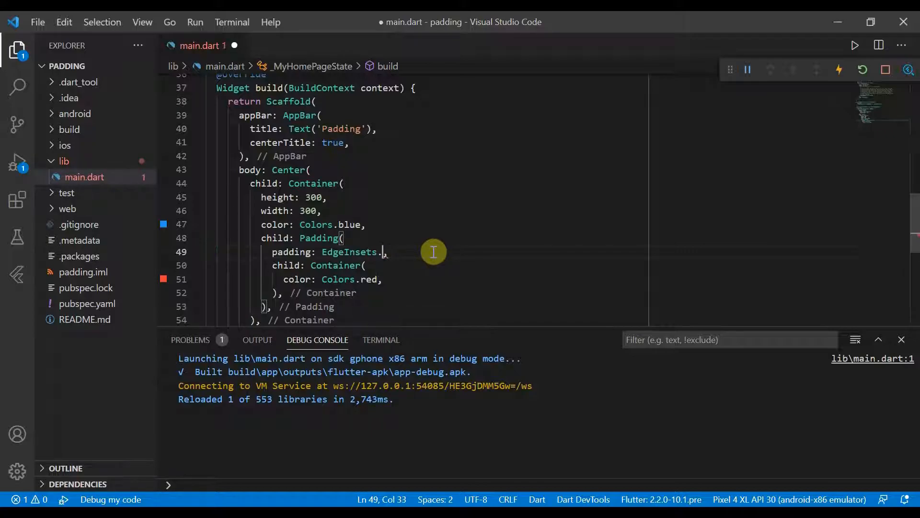
- Switch the padding to EdgeInsets.fromLTRB with left 50, top 10 and right 10
{"action": "type", "text": "fromL"}
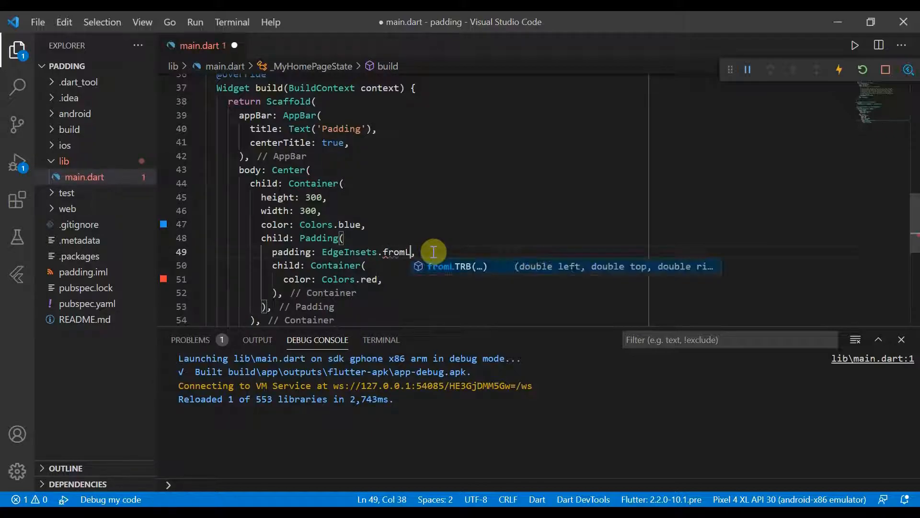
{"action": "key", "text": "Tab"}
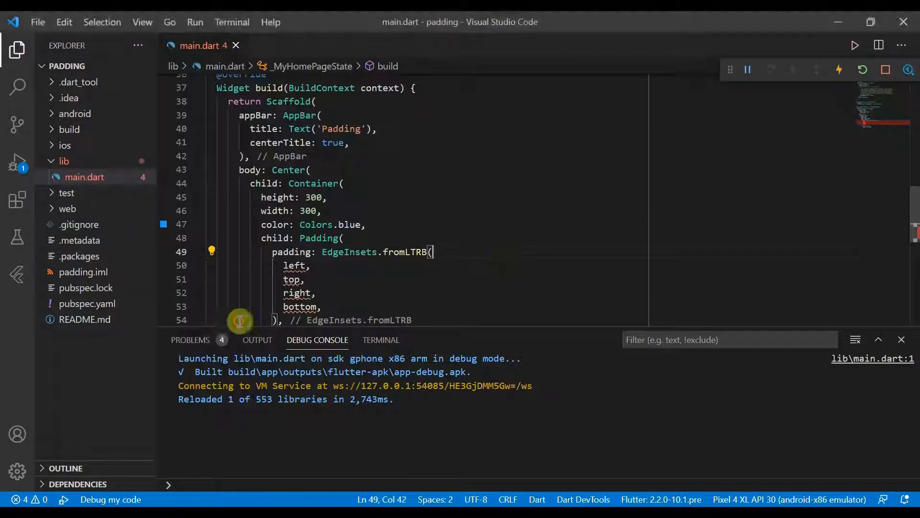
{"action": "left_click", "coordinate": [296, 266]}
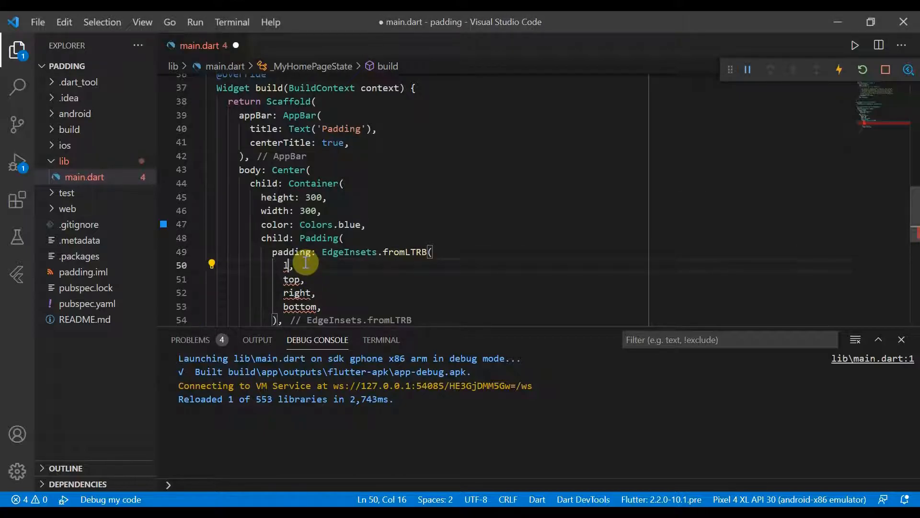
{"action": "type", "text": "50"}
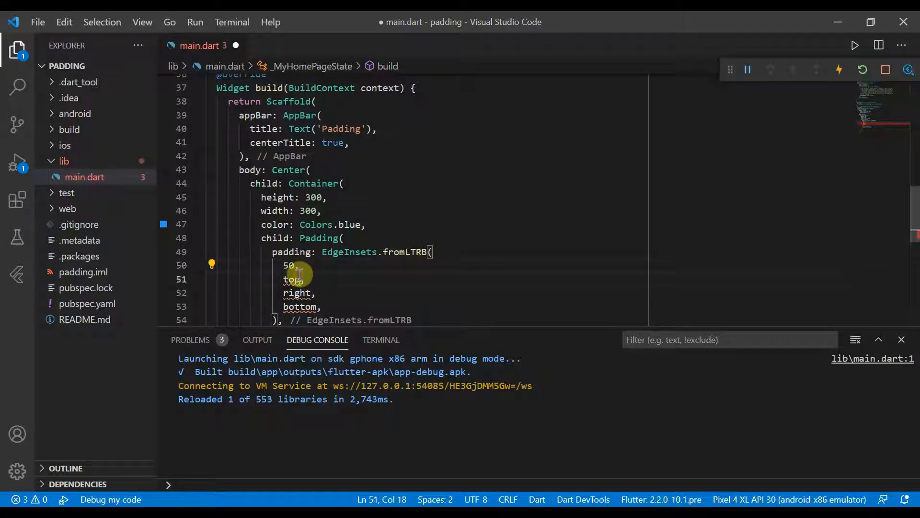
{"action": "type", "text": "0,"}
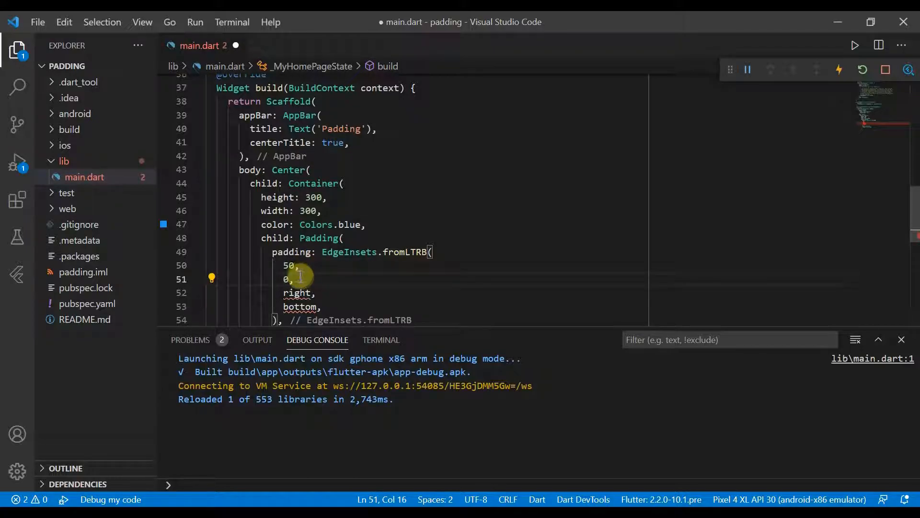
{"action": "type", "text": "1"}
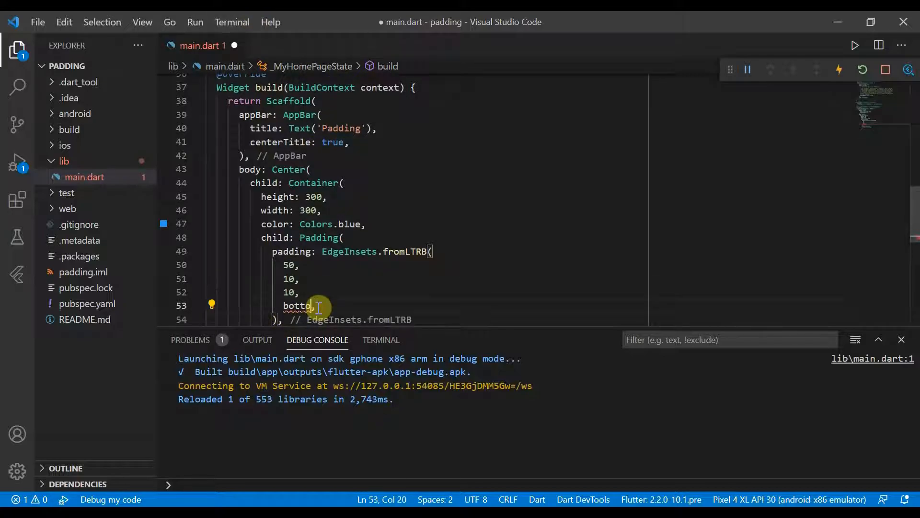
{"action": "key", "text": "Backspace"}
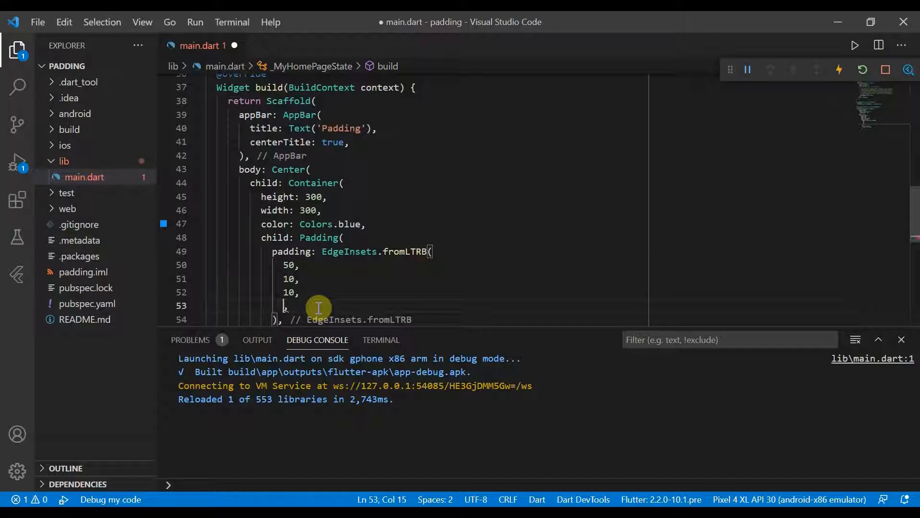
{"action": "type", "text": "50"}
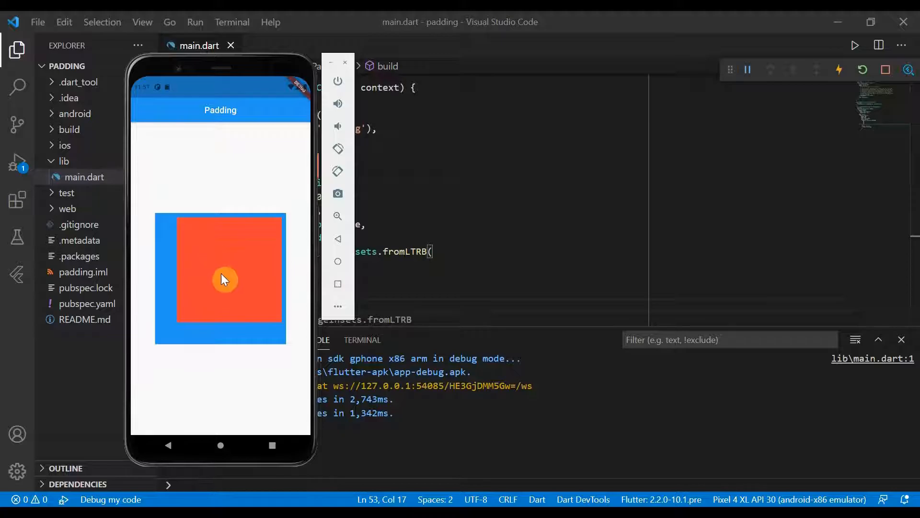
{"action": "mouse_move", "coordinate": [572, 221]}
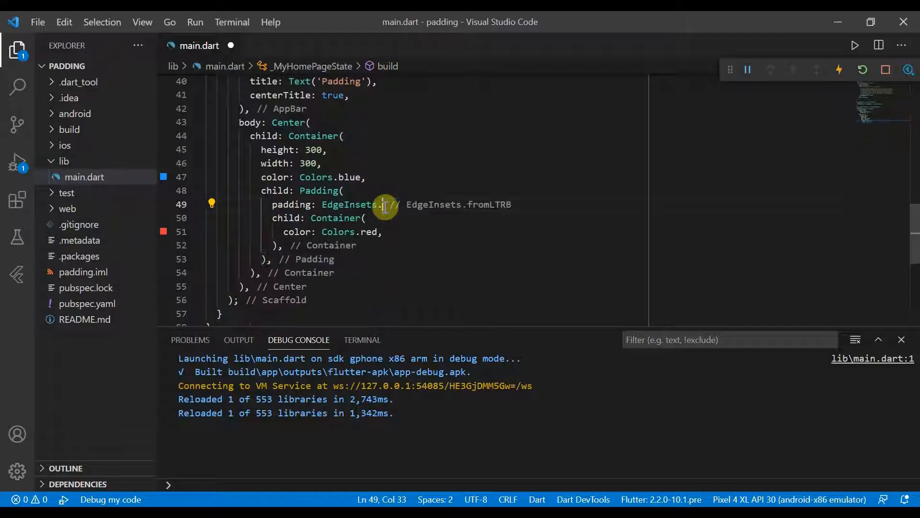
- Change the padding to EdgeInsets.only(top: 50, right: 50) and save to hot-reload
{"action": "type", "text": "only("}
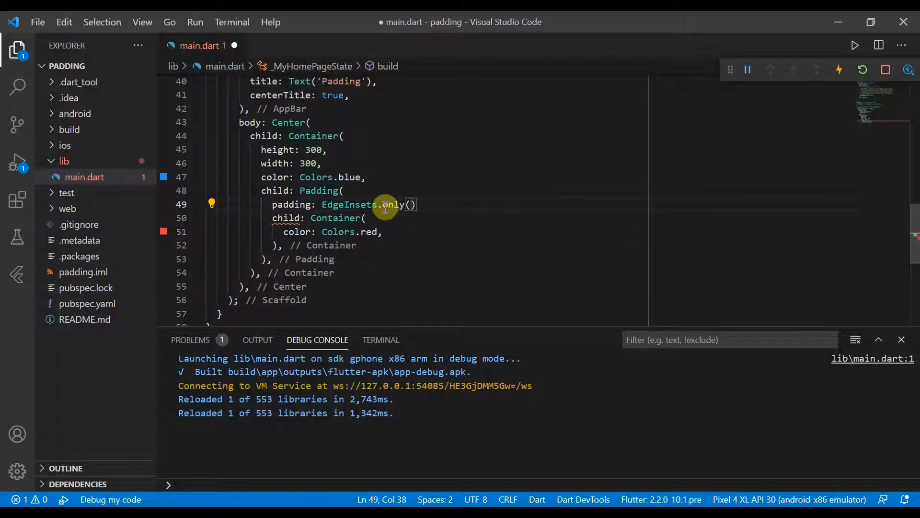
{"action": "type", "text": "top:"}
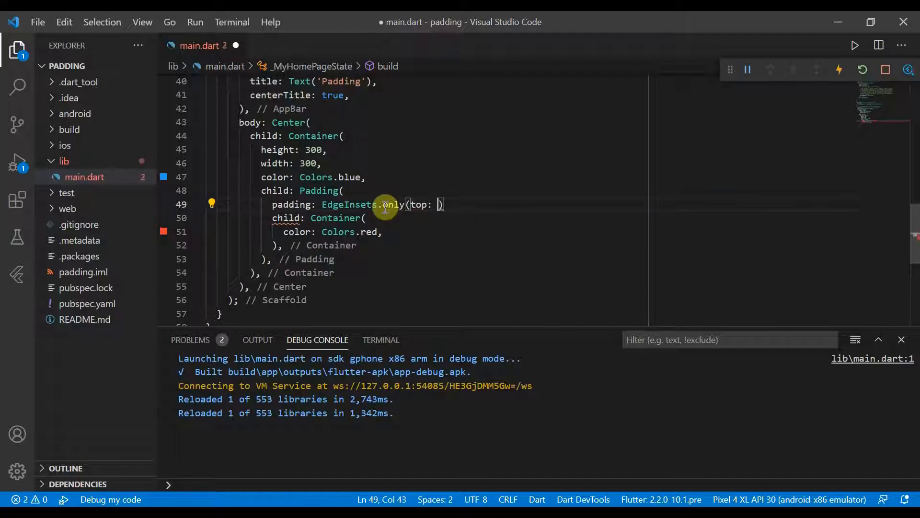
{"action": "type", "text": "50,"}
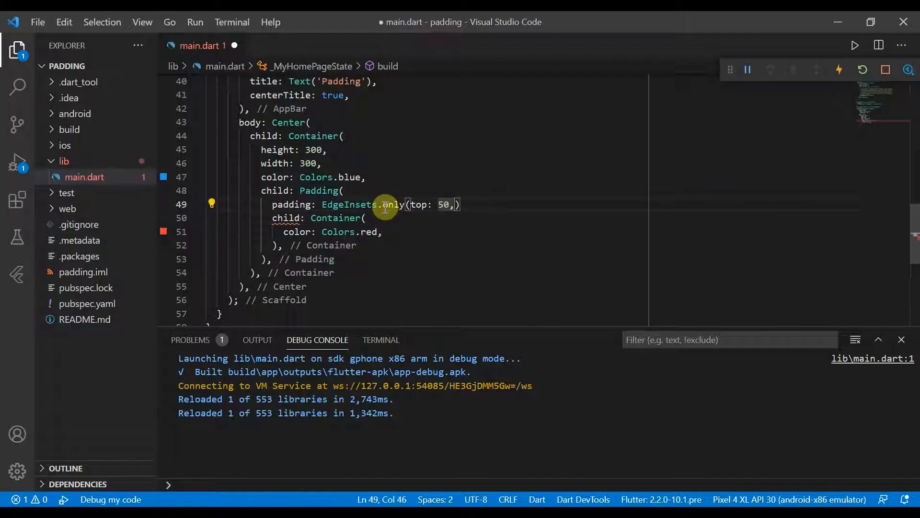
{"action": "type", "text": "right:"}
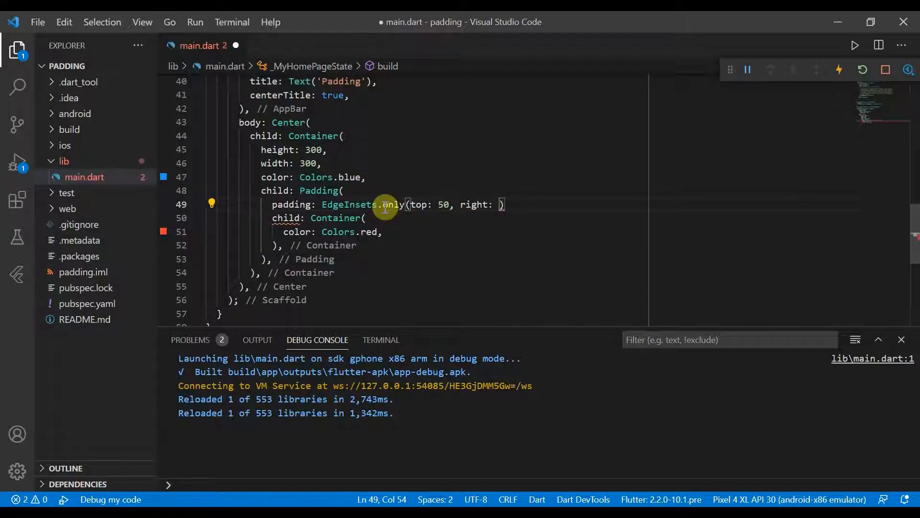
{"action": "type", "text": "50,"}
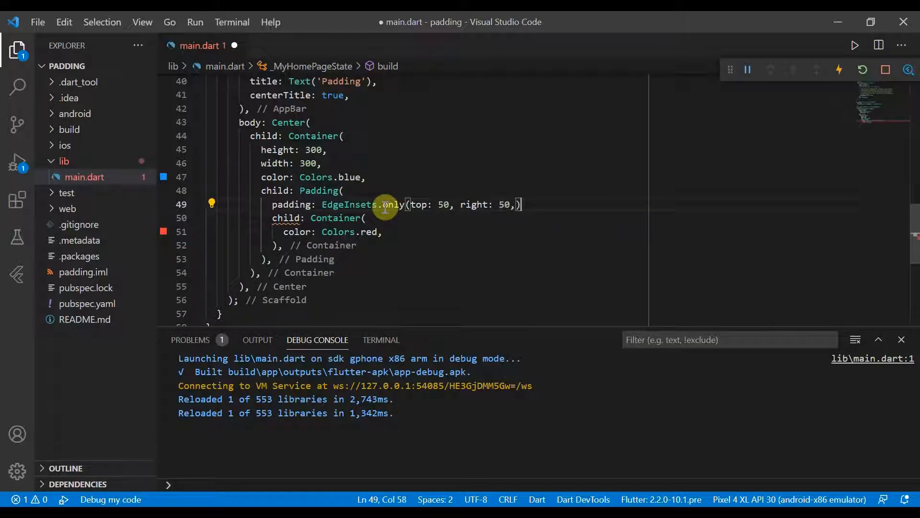
{"action": "key", "text": "Ctrl+S"}
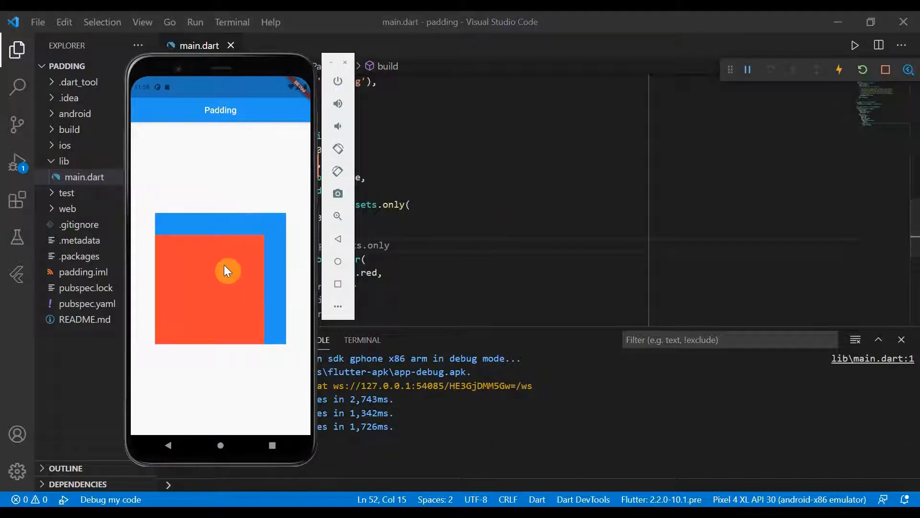
{"action": "mouse_move", "coordinate": [216, 284]}
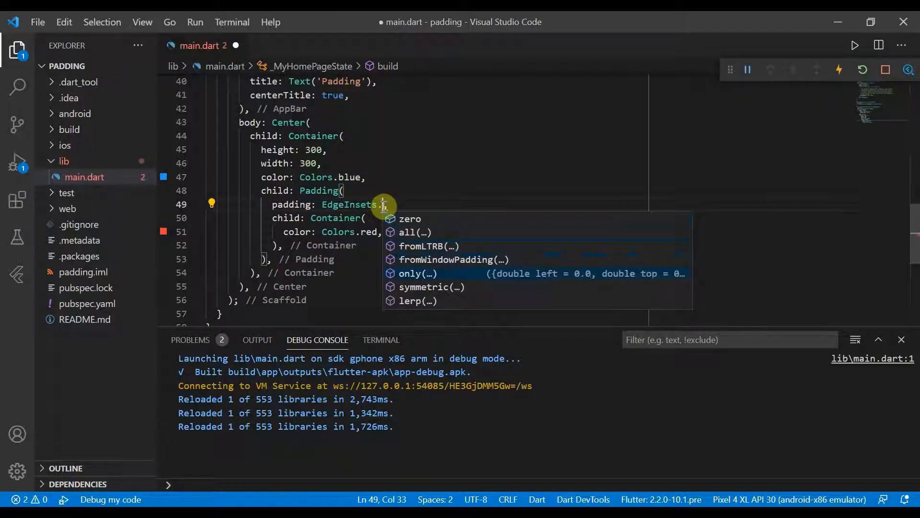
- Pick the EdgeInsets.symmetric constructor from the IntelliSense suggestions
{"action": "key", "text": "Down"}
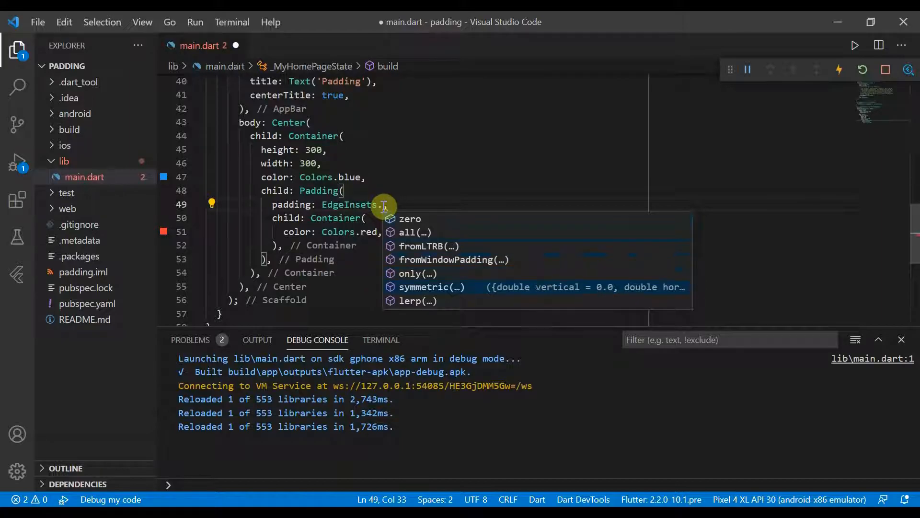
{"action": "left_click", "coordinate": [424, 287]}
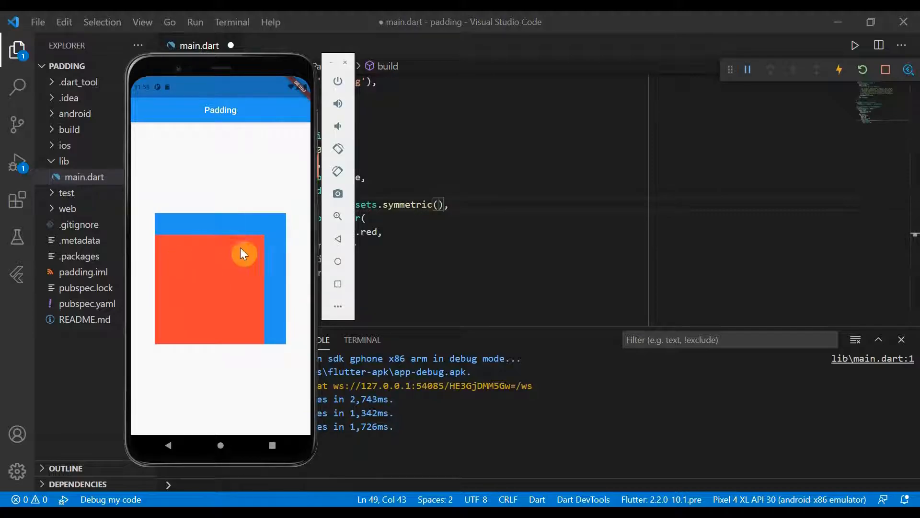
{"action": "mouse_move", "coordinate": [447, 187]}
{"action": "type", "text": "horizontal: "}
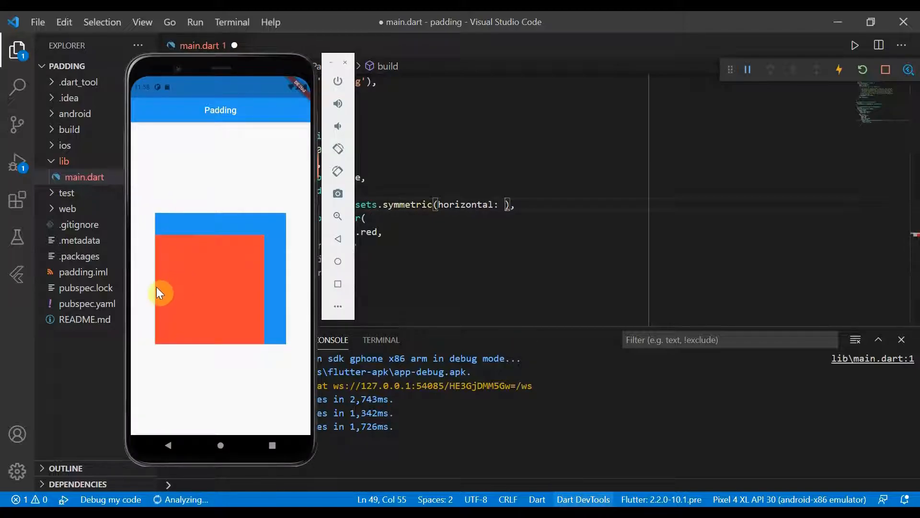
{"action": "mouse_move", "coordinate": [158, 281]}
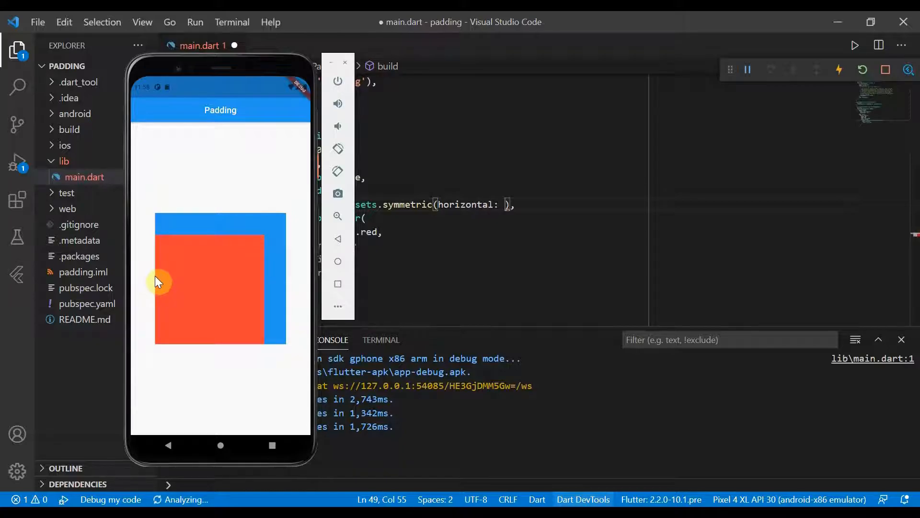
{"action": "mouse_move", "coordinate": [273, 264]}
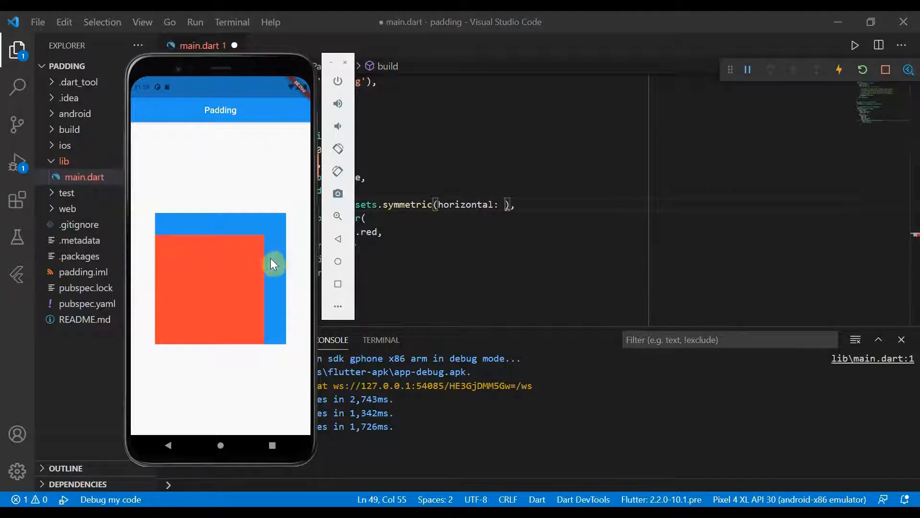
{"action": "mouse_move", "coordinate": [580, 201]}
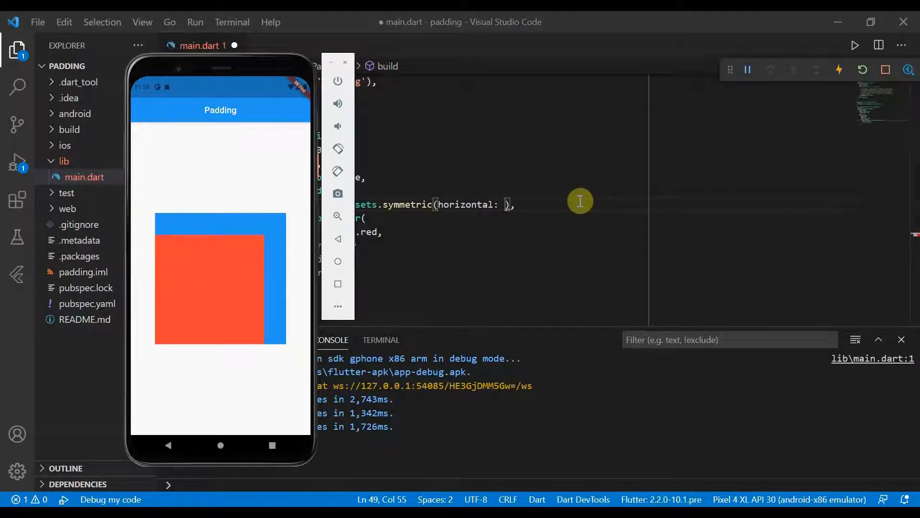
{"action": "mouse_move", "coordinate": [504, 204]}
{"action": "type", "text": "20, "}
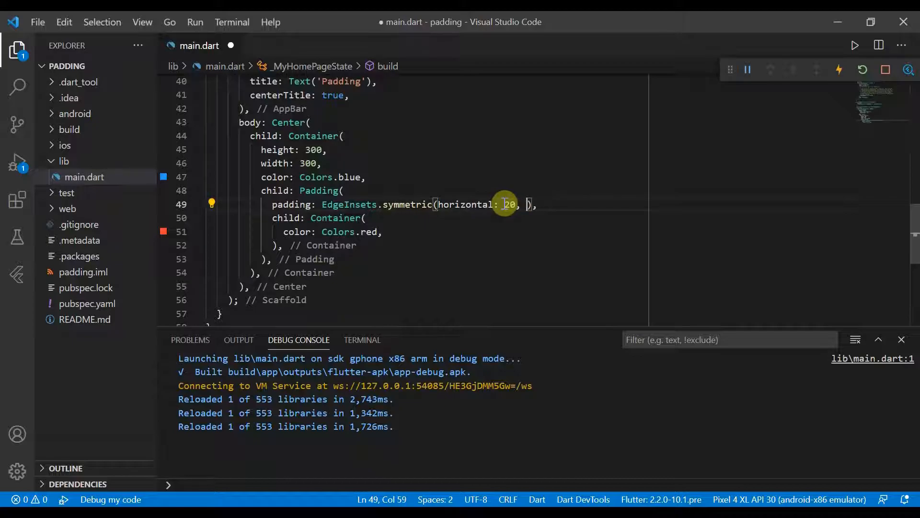
- Add vertical: 50 to the symmetric padding and return to the editor
{"action": "type", "text": "v"}
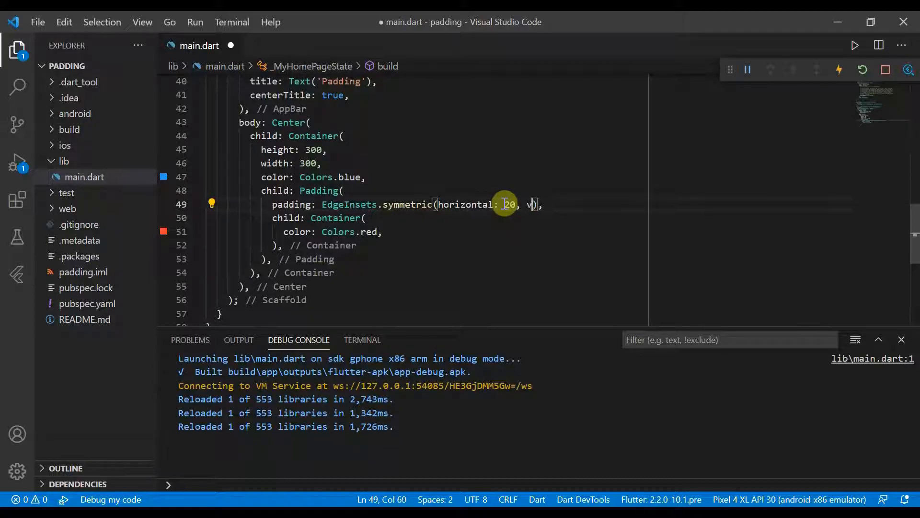
{"action": "type", "text": "ertical: 50"}
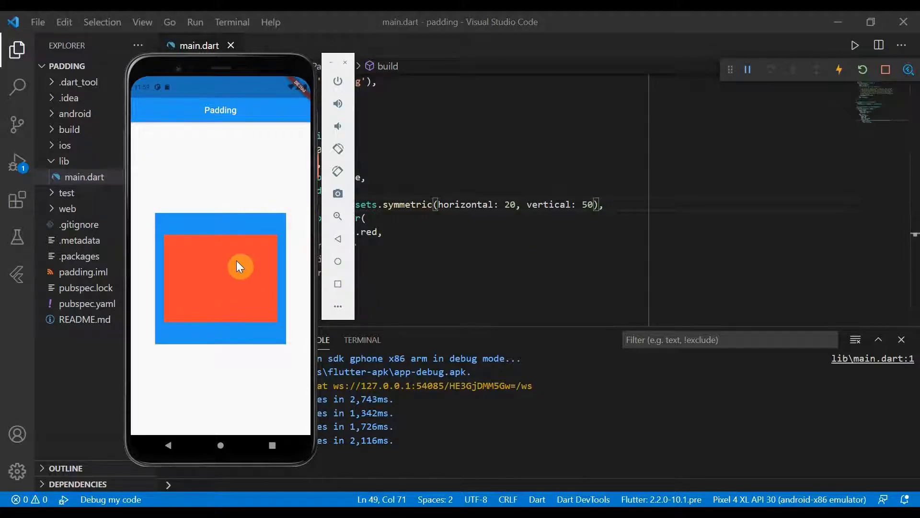
{"action": "left_click", "coordinate": [397, 242]}
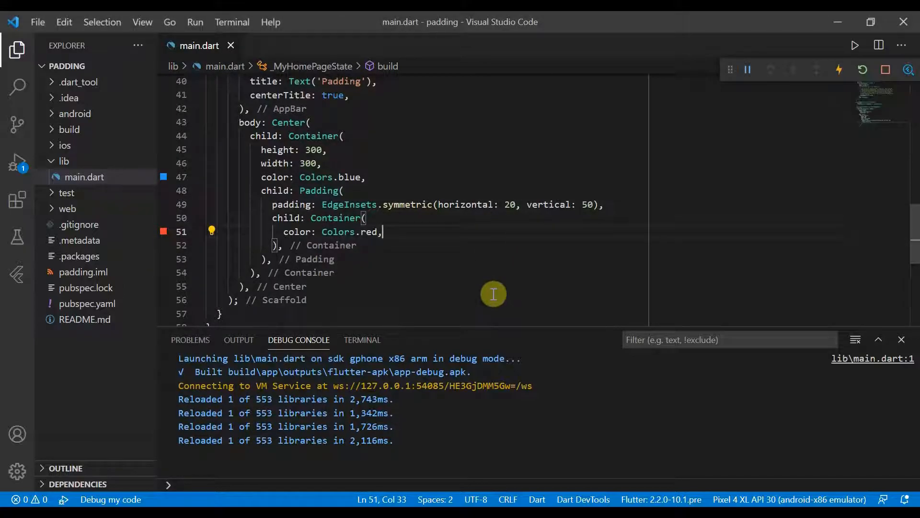
{"action": "mouse_move", "coordinate": [454, 204]}
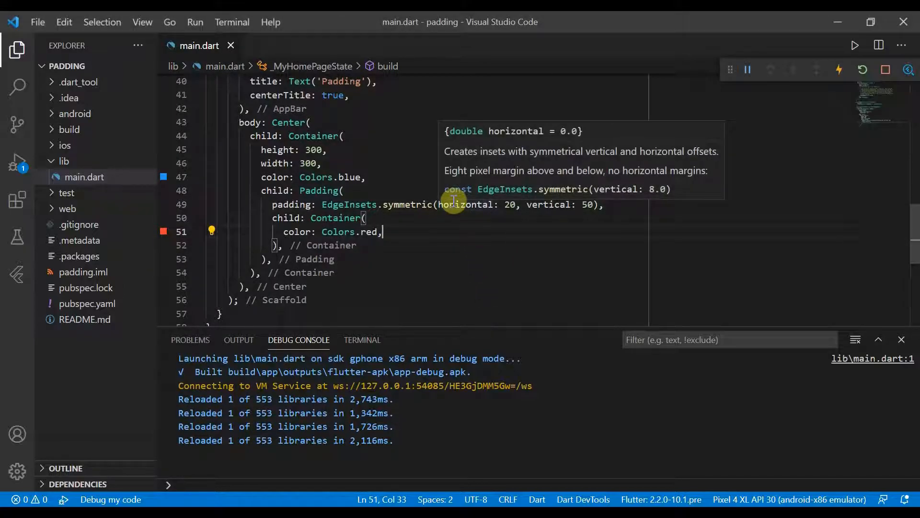
{"action": "mouse_move", "coordinate": [540, 270]}
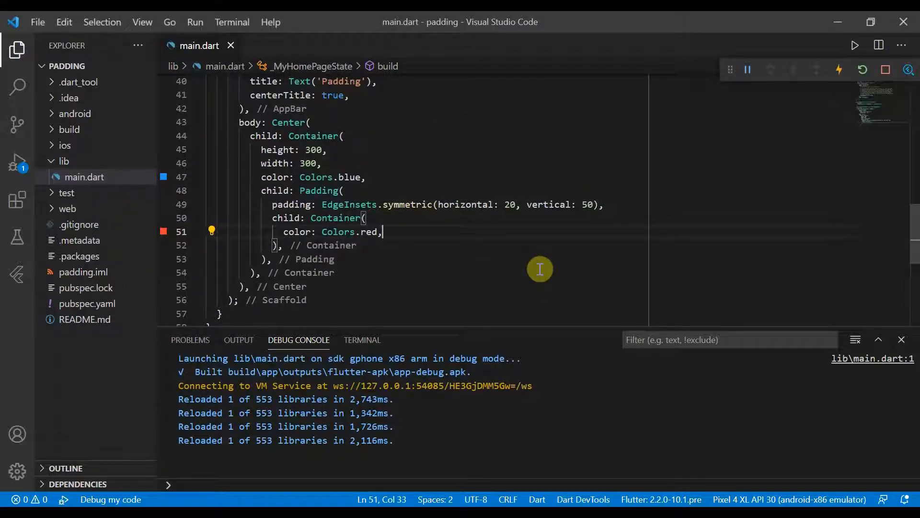